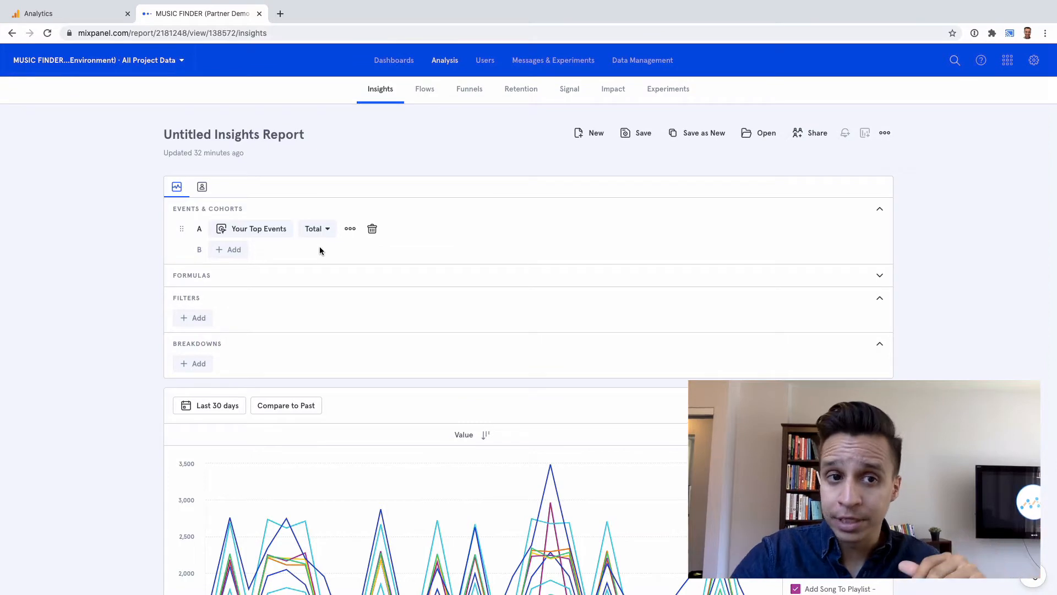
- Switch from the Mixpanel Insights tab to the Google Analytics home dashboard
click(64, 13)
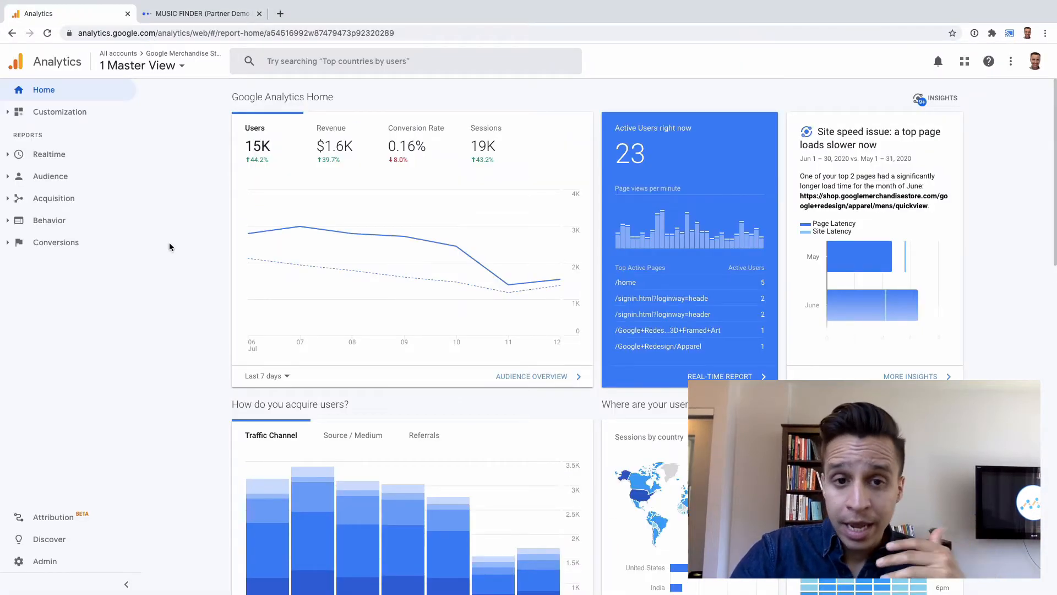
mouse_move(54, 197)
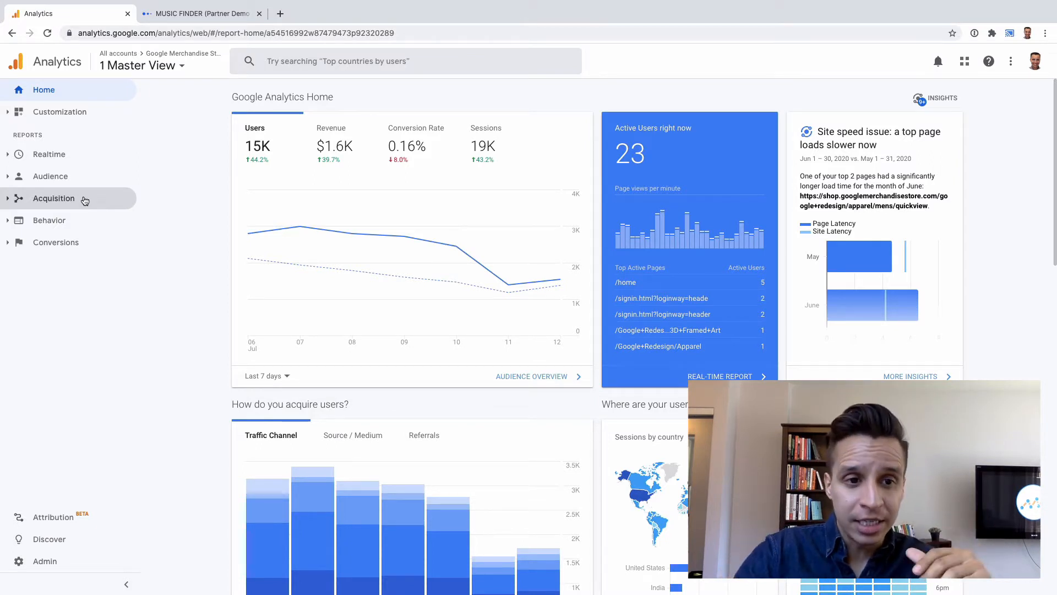
- Show the Acquisition > All Traffic > Channels report with users, sessions and revenue by channel
click(54, 197)
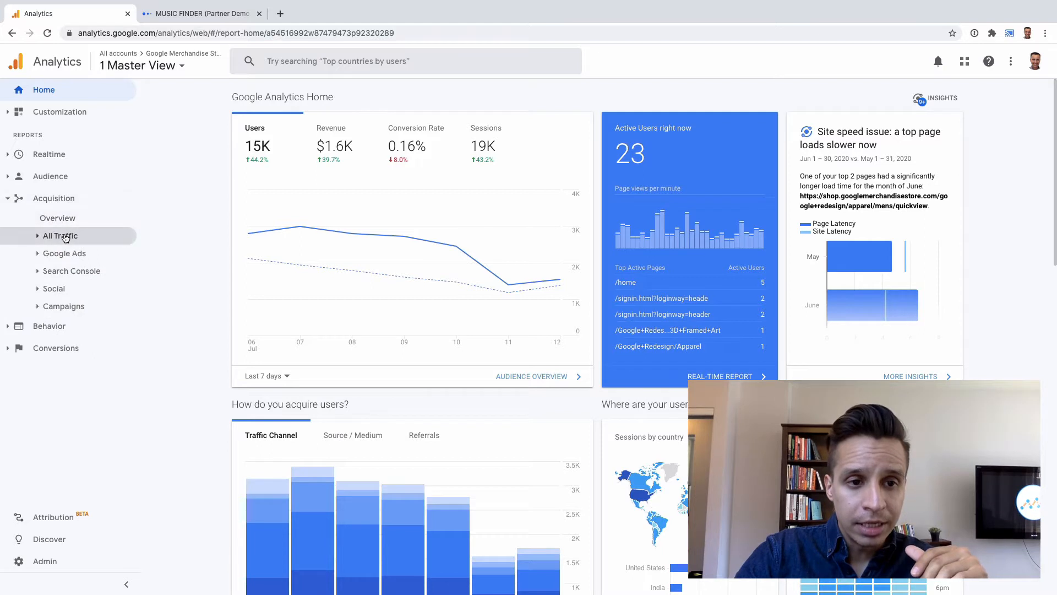
click(59, 236)
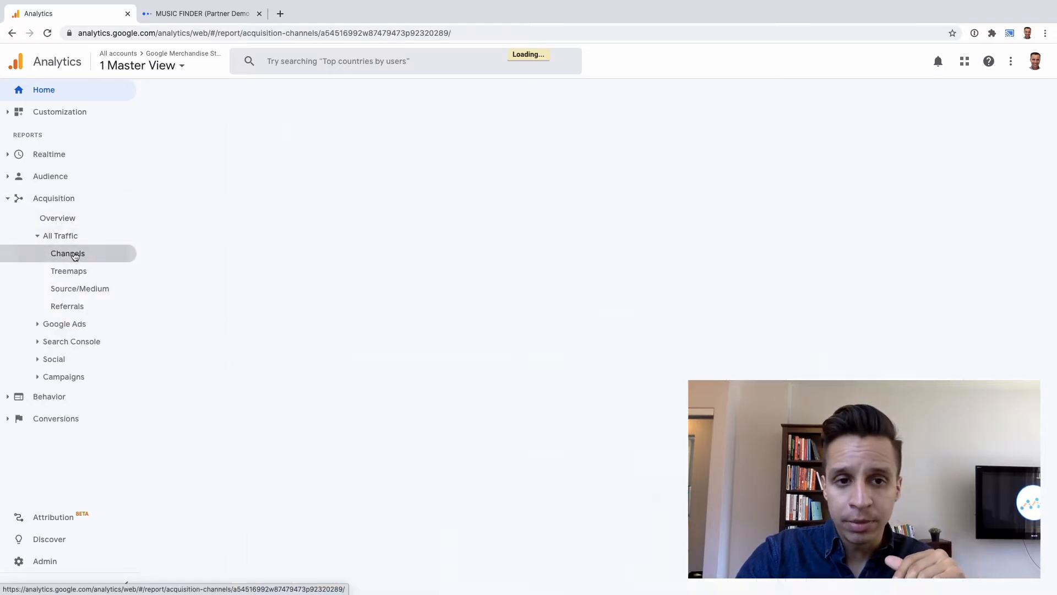
click(67, 254)
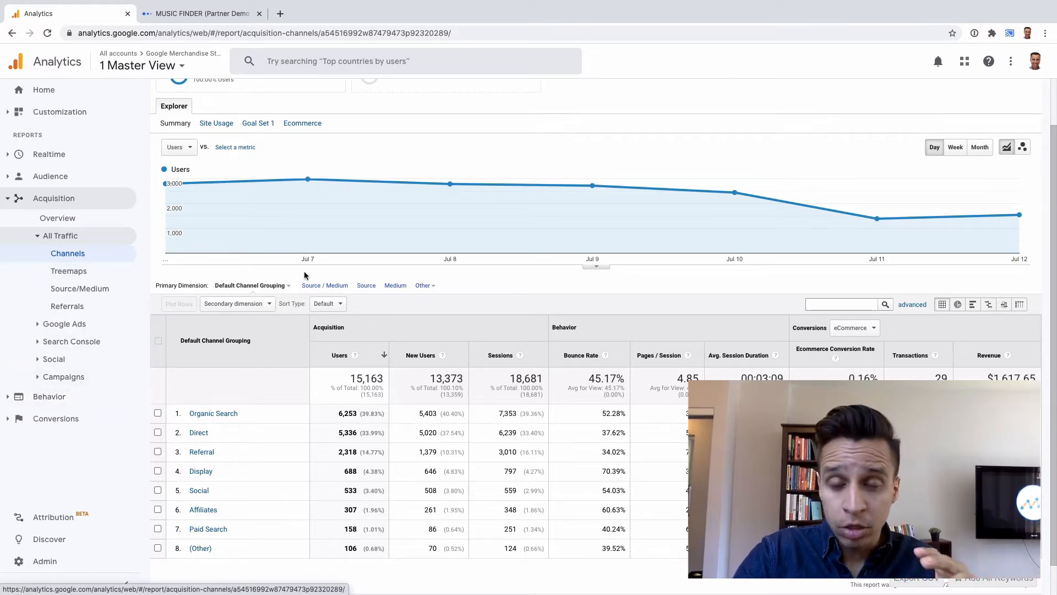
mouse_move(64, 324)
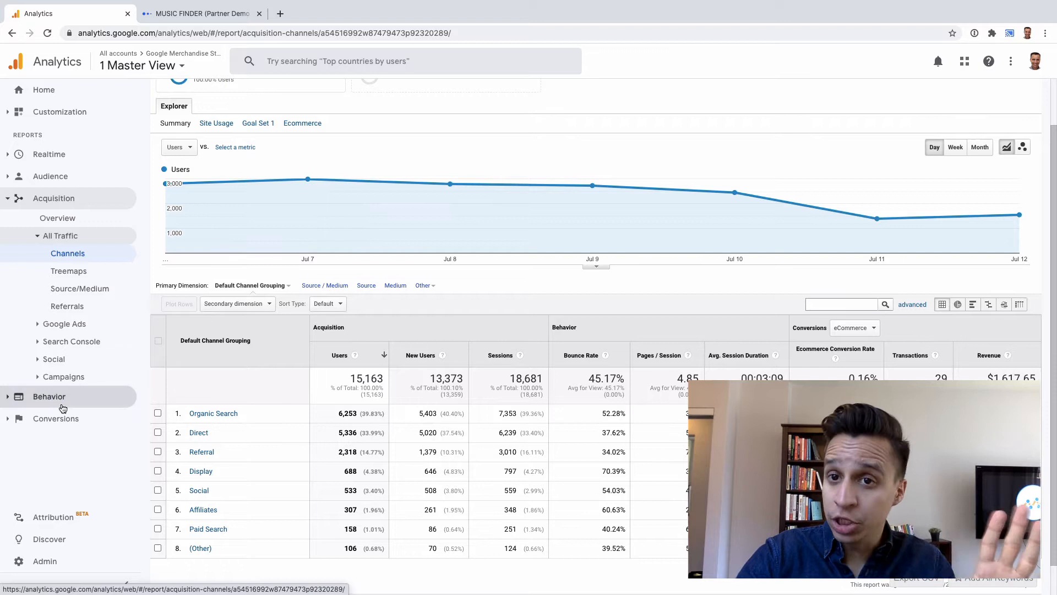
- Show the Behavior > Events > Overview report in place of the Channels view
click(48, 396)
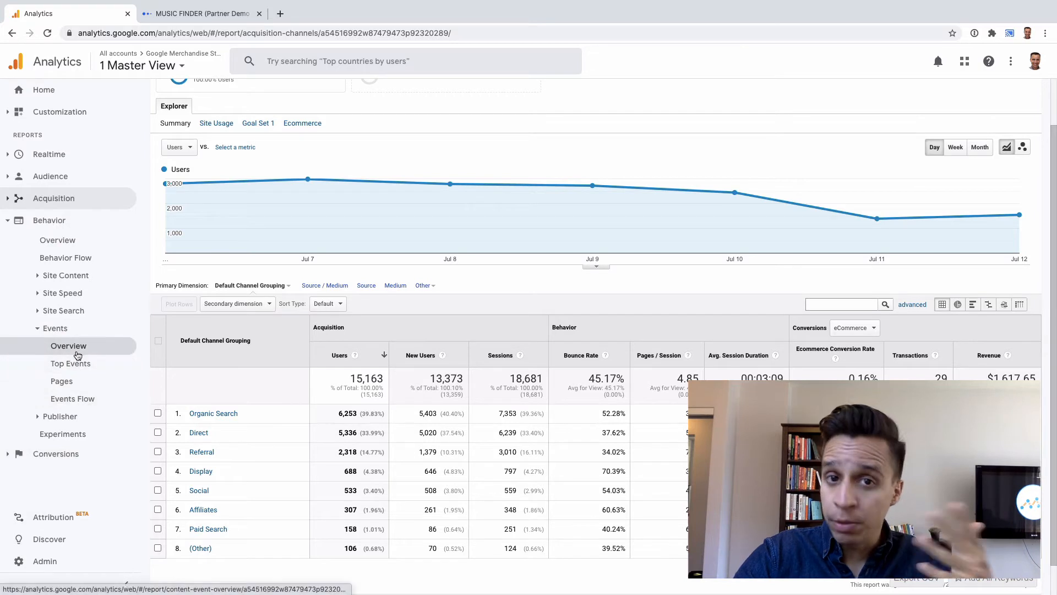
click(68, 344)
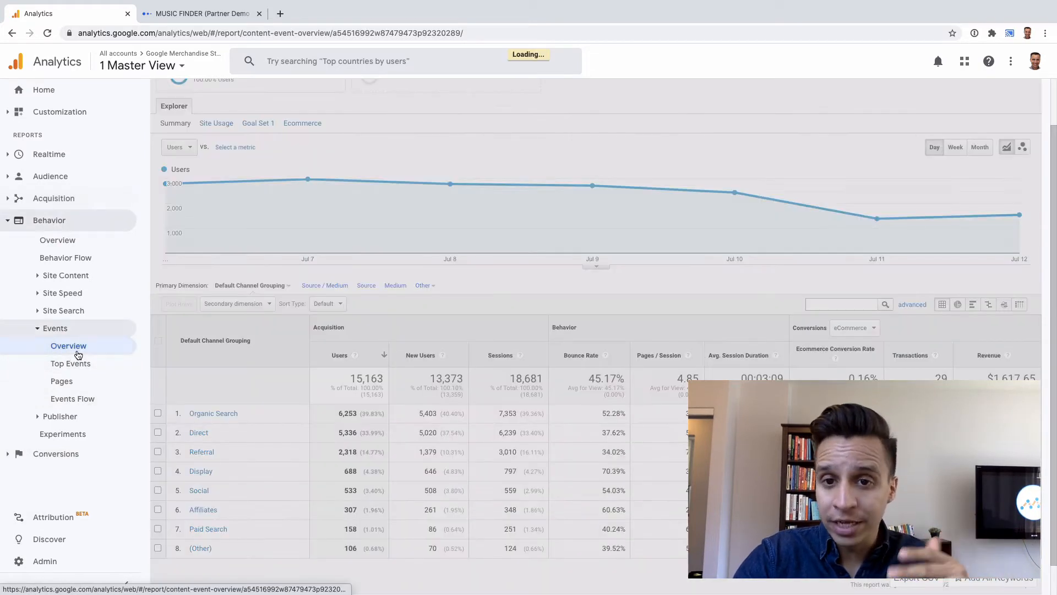